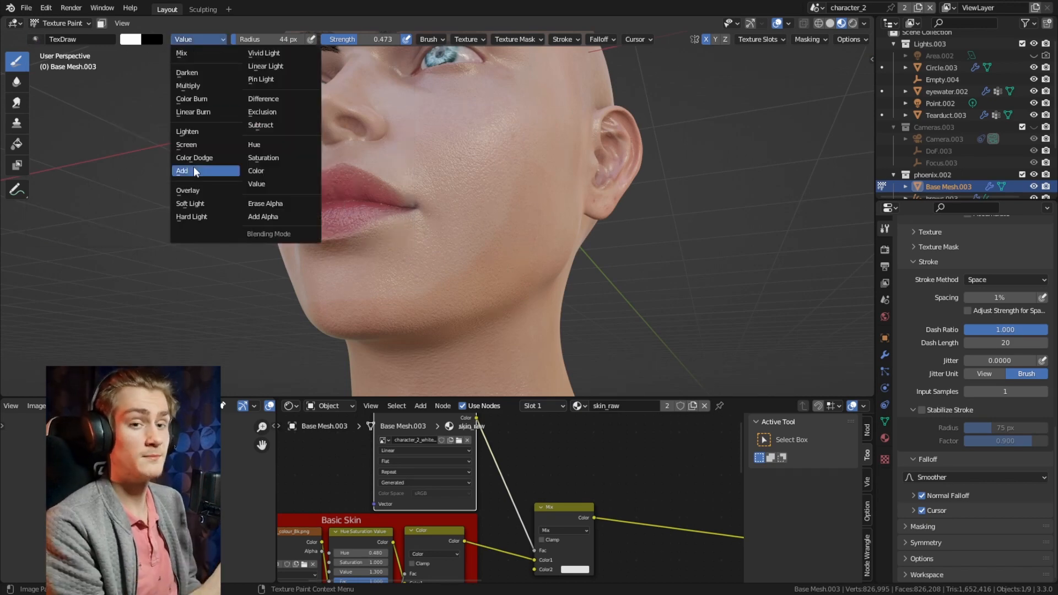
Set the paint brush Blend to Add so strokes build black eyeliner onto the texture
left_click(182, 53)
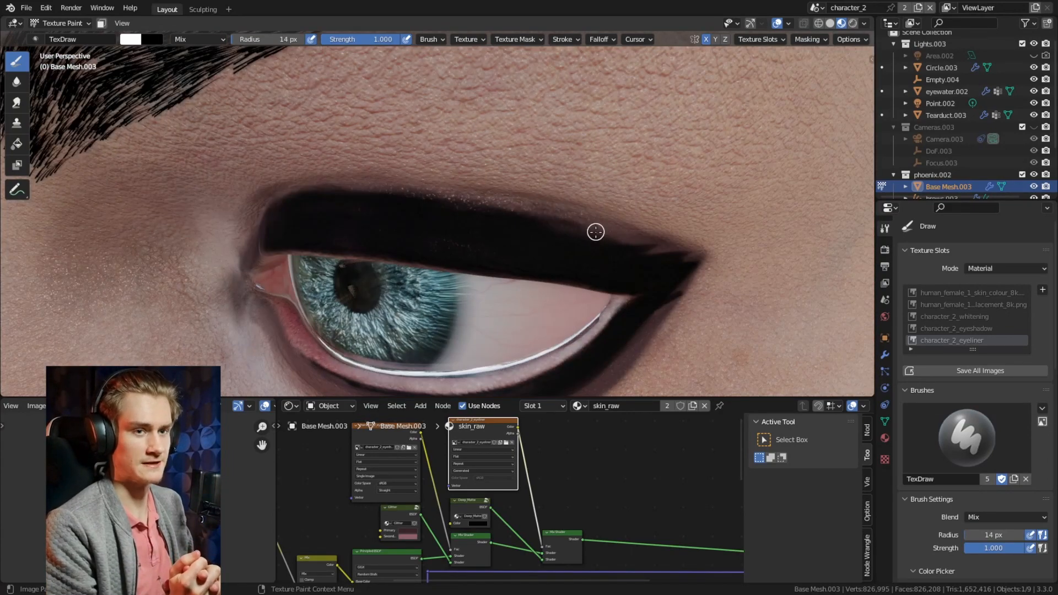
scroll("down", 3)
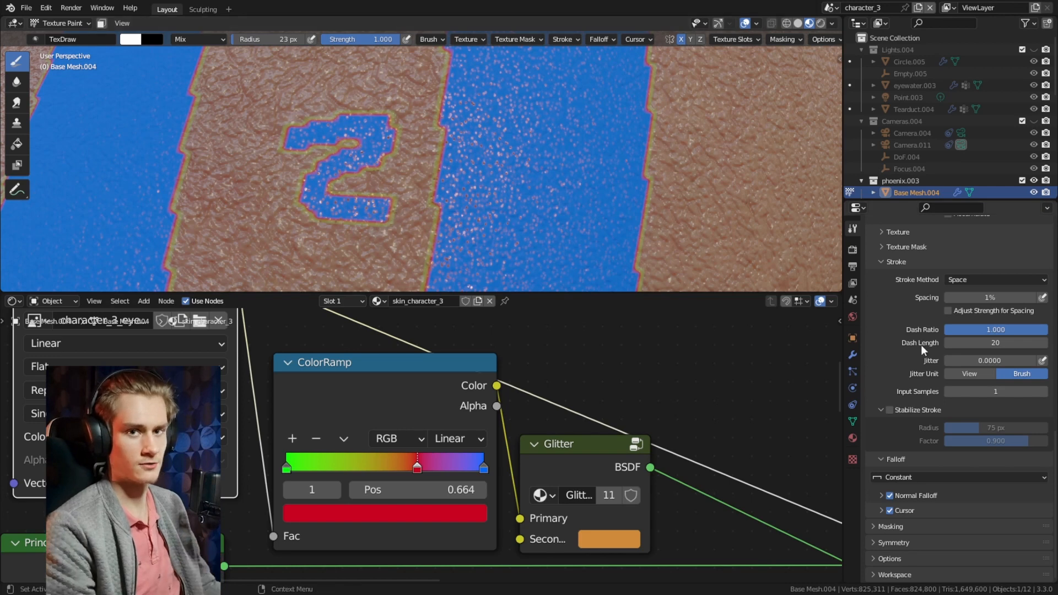
mouse_move(923, 475)
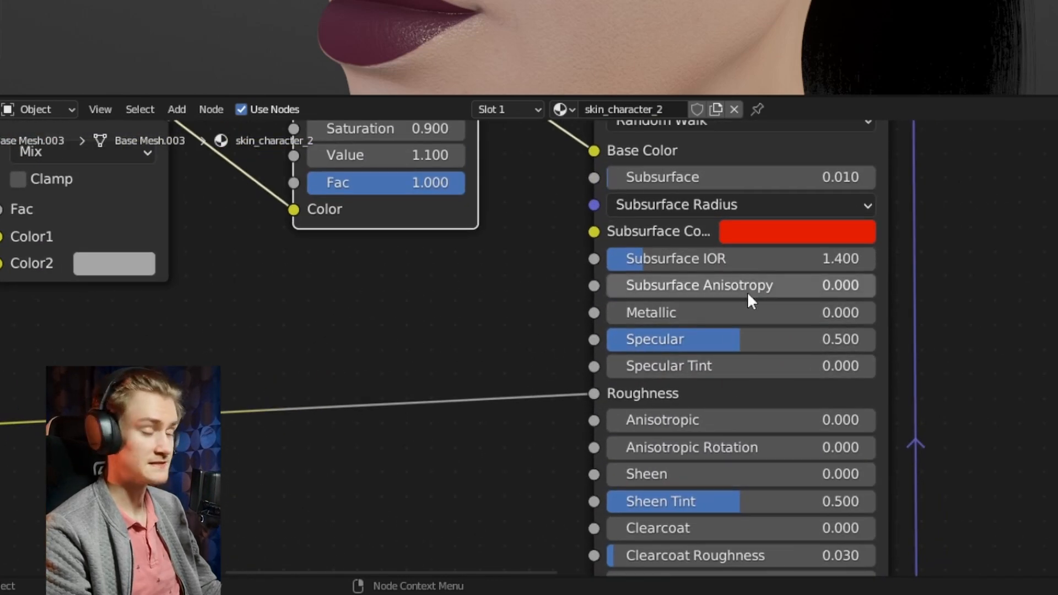
mouse_move(435, 340)
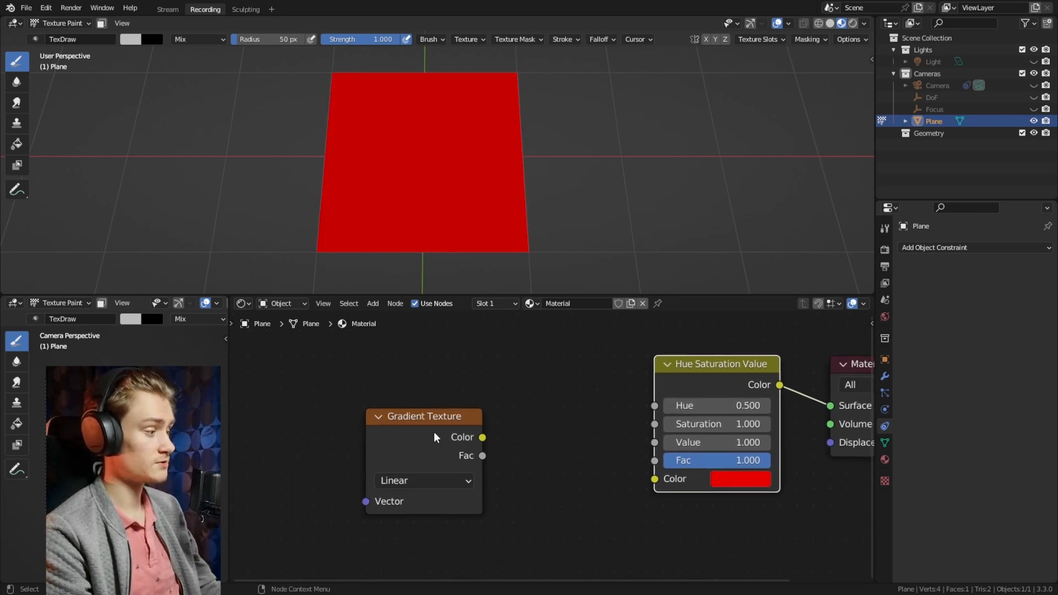
Feed the Gradient Texture Color into the Hue input and add an Add math node via Converter
left_click(423, 416)
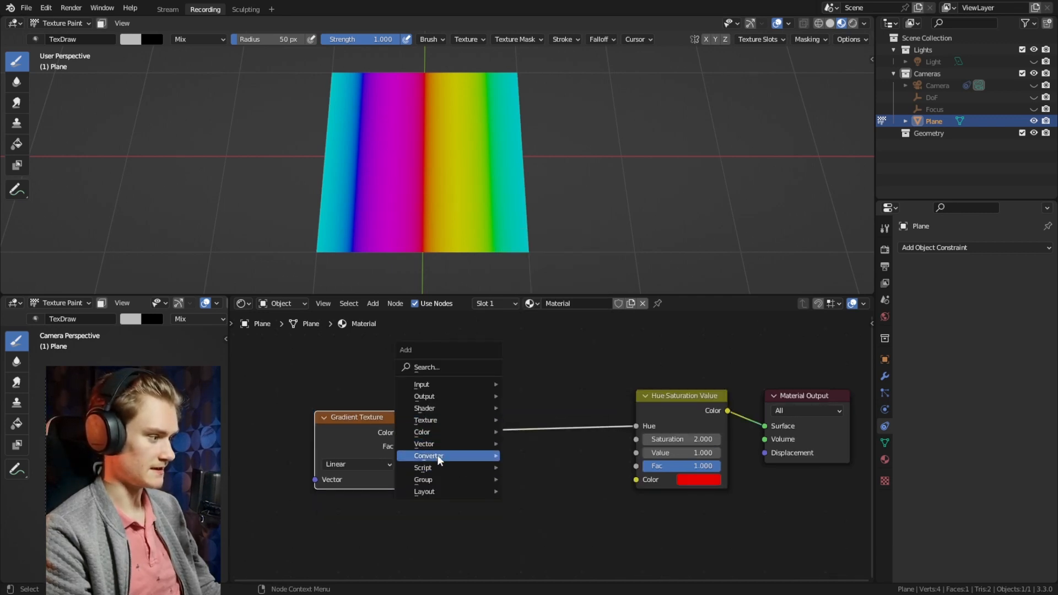
left_click(427, 452)
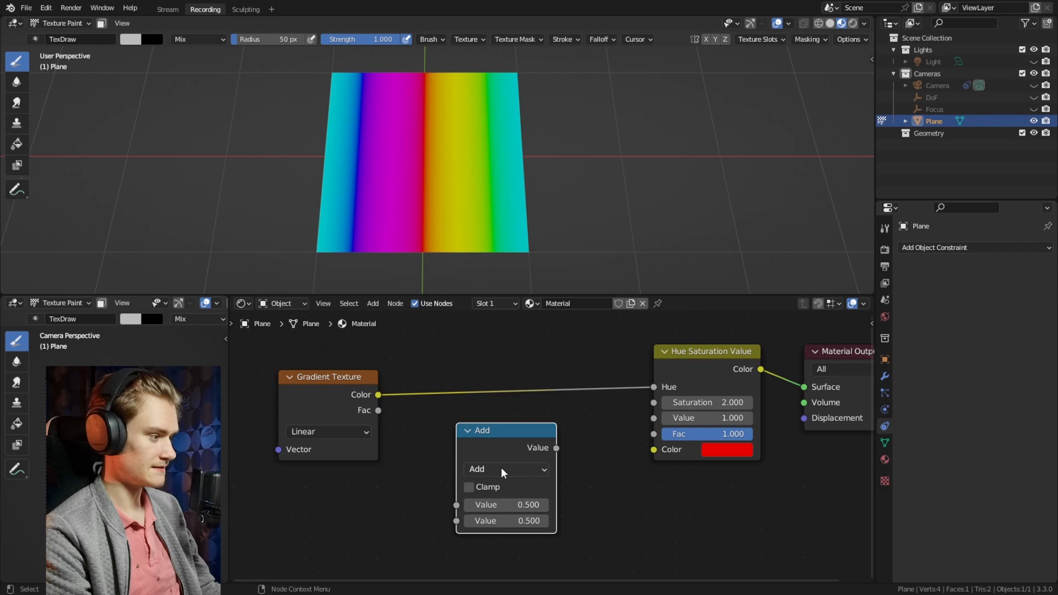
left_click(505, 470)
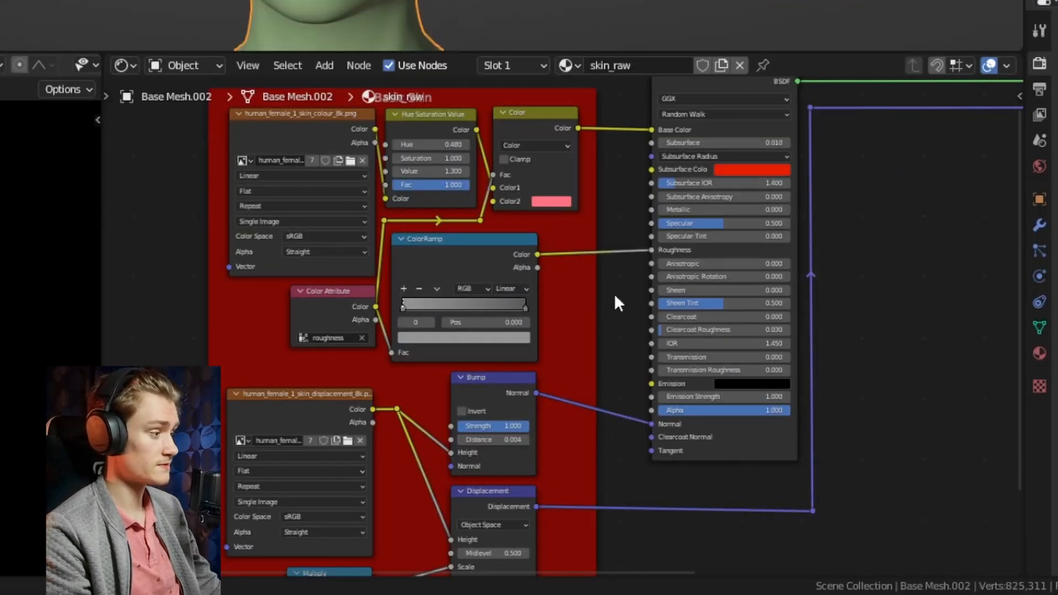
scroll("up", 3)
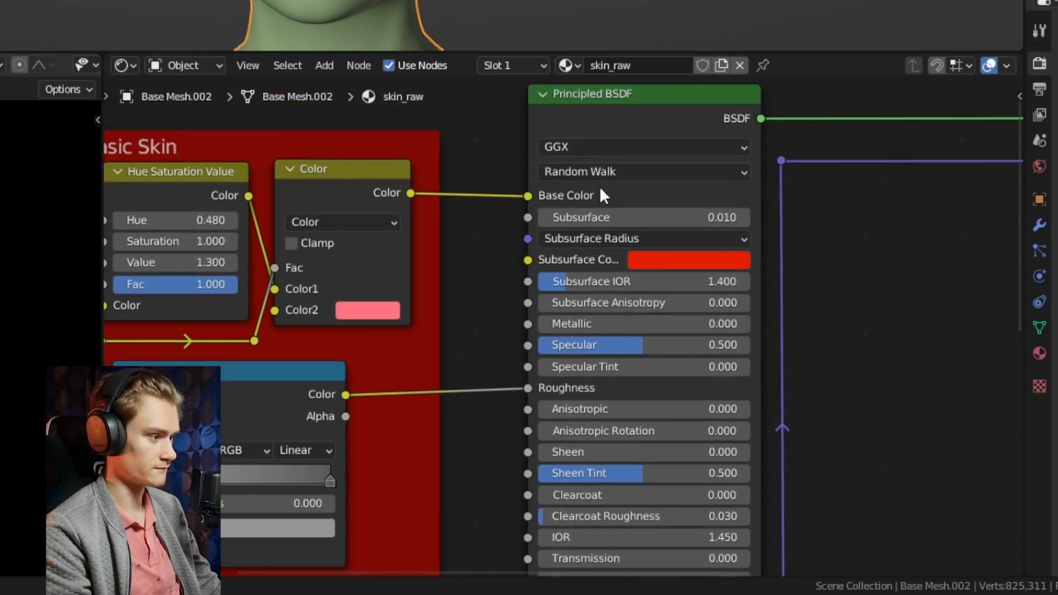
scroll("down", 3)
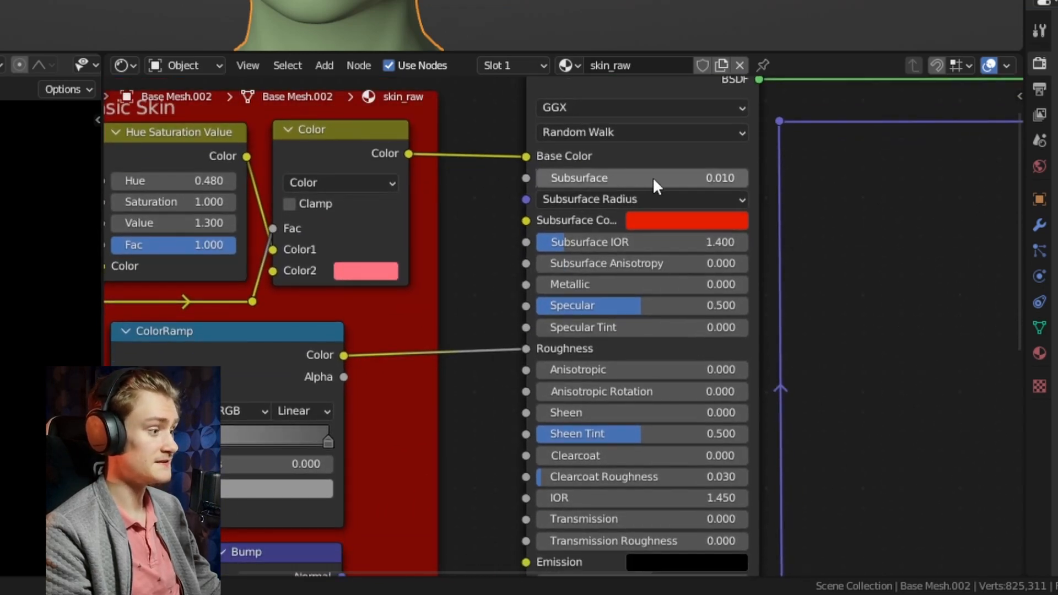
scroll("down", 3)
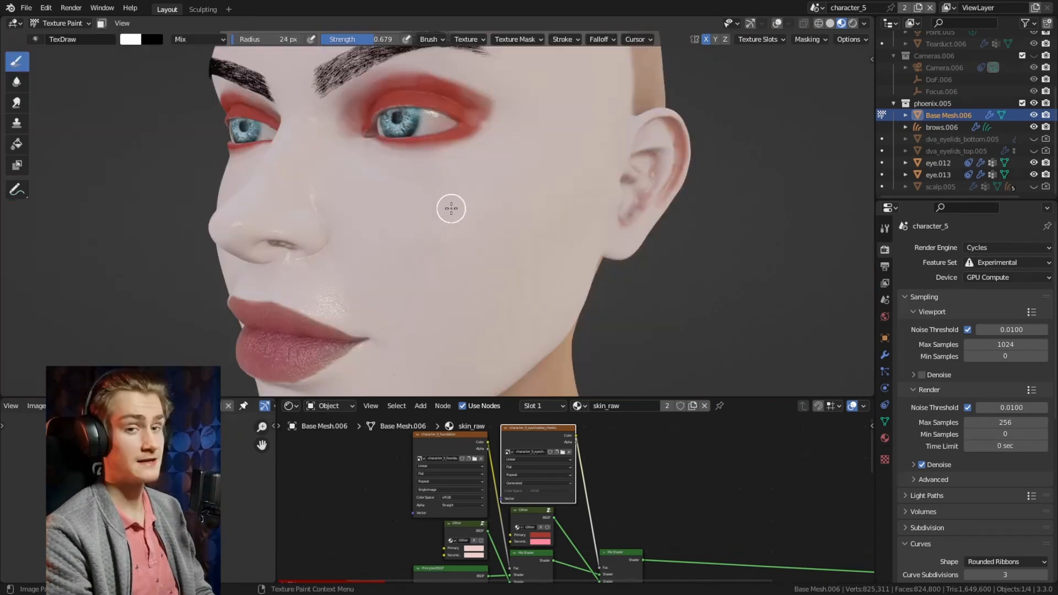
Paint a red eyeshadow stroke on the face texture with the Draw brush
left_click(427, 217)
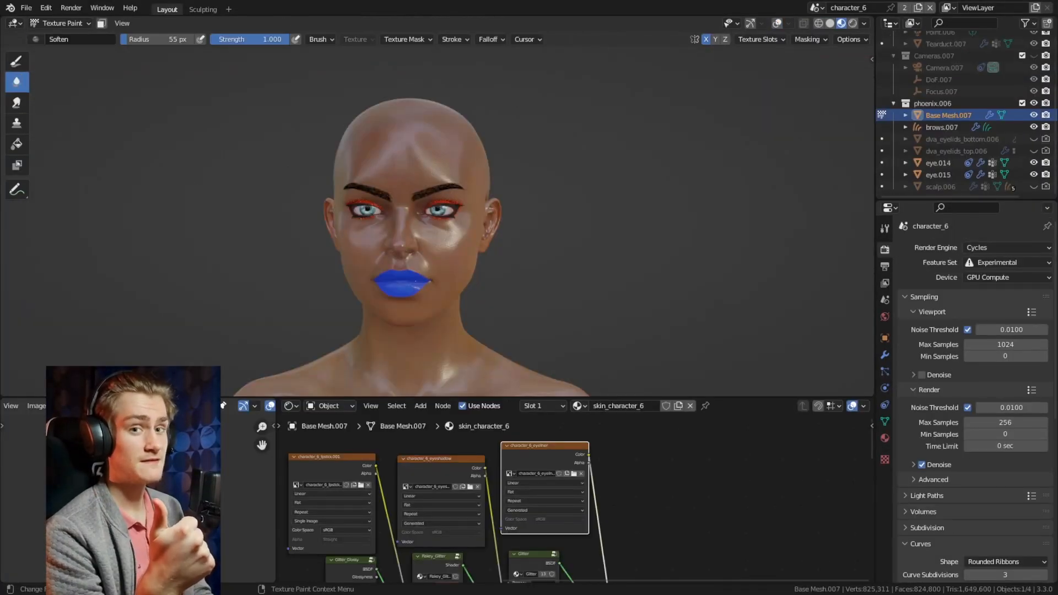
Create a new 2048 px image named character_6_eyeshadow in the Image Texture node
left_click(34, 404)
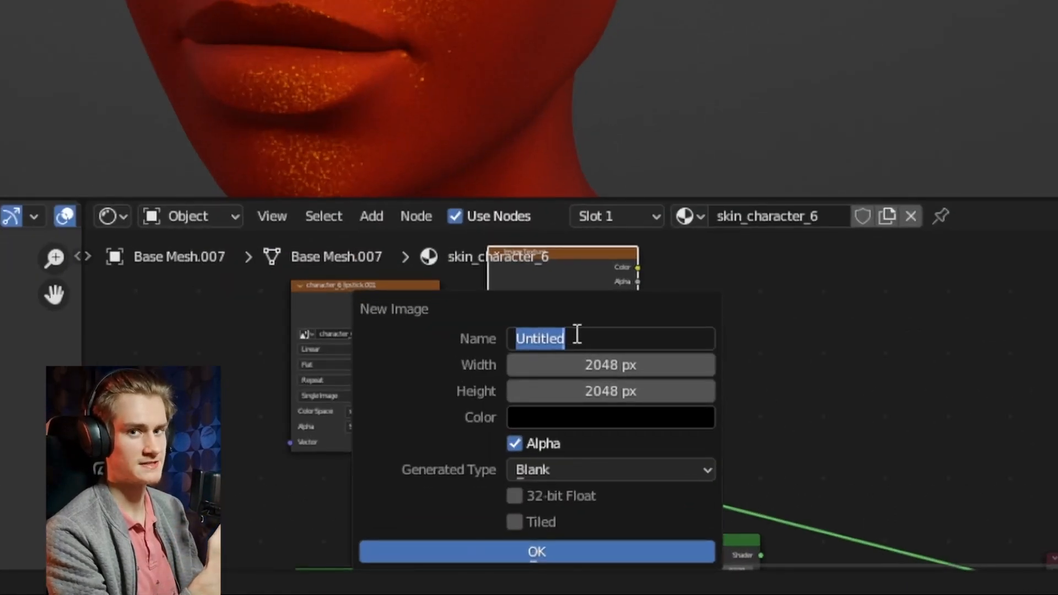
type("character_6_eyeshadow")
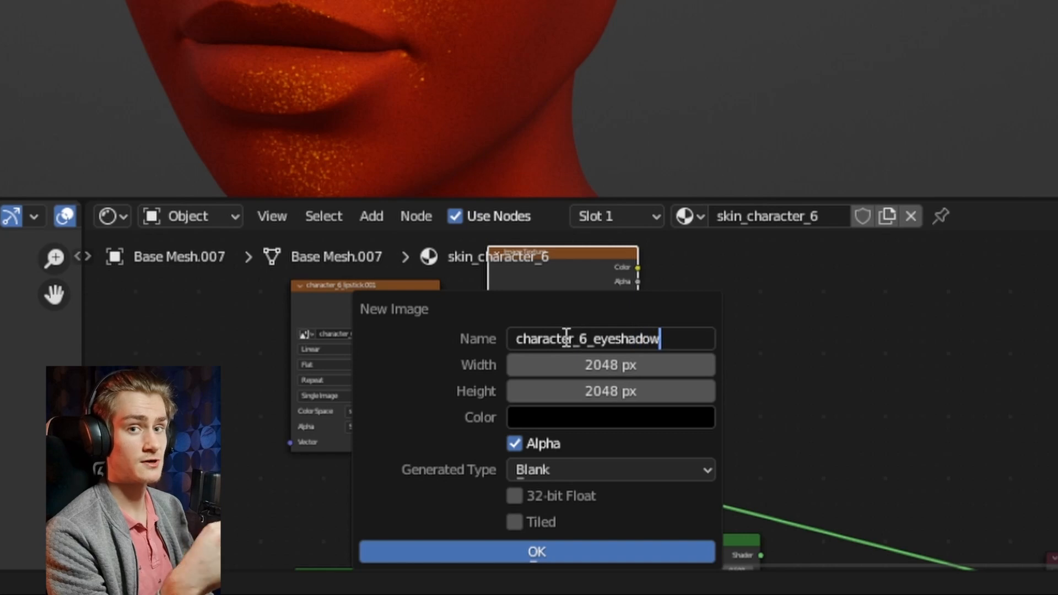
left_click(536, 551)
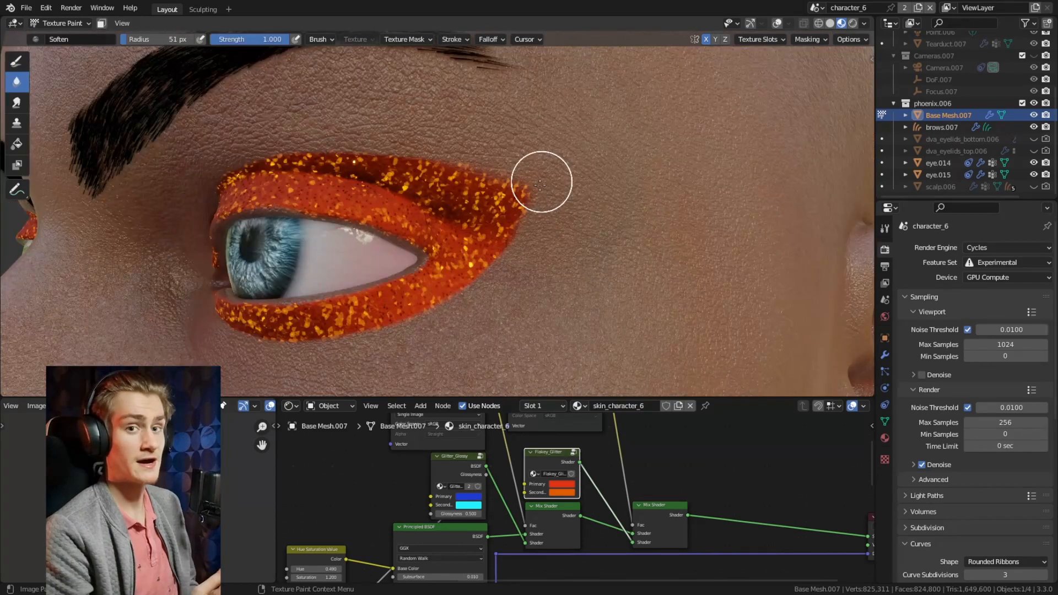
mouse_move(503, 255)
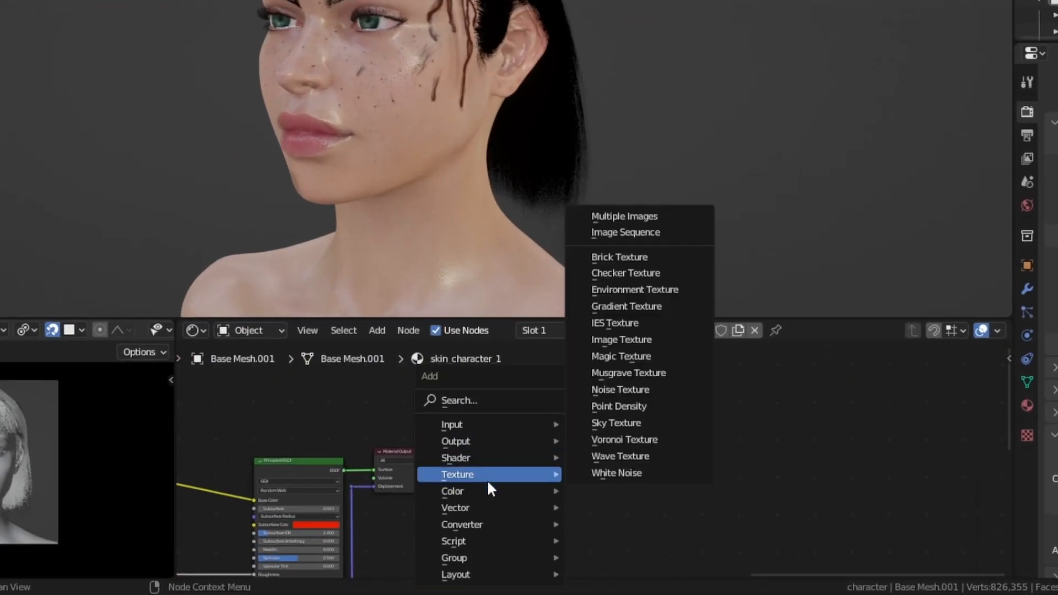
Add an Image Texture node to the skin material and create a new blank image
left_click(620, 339)
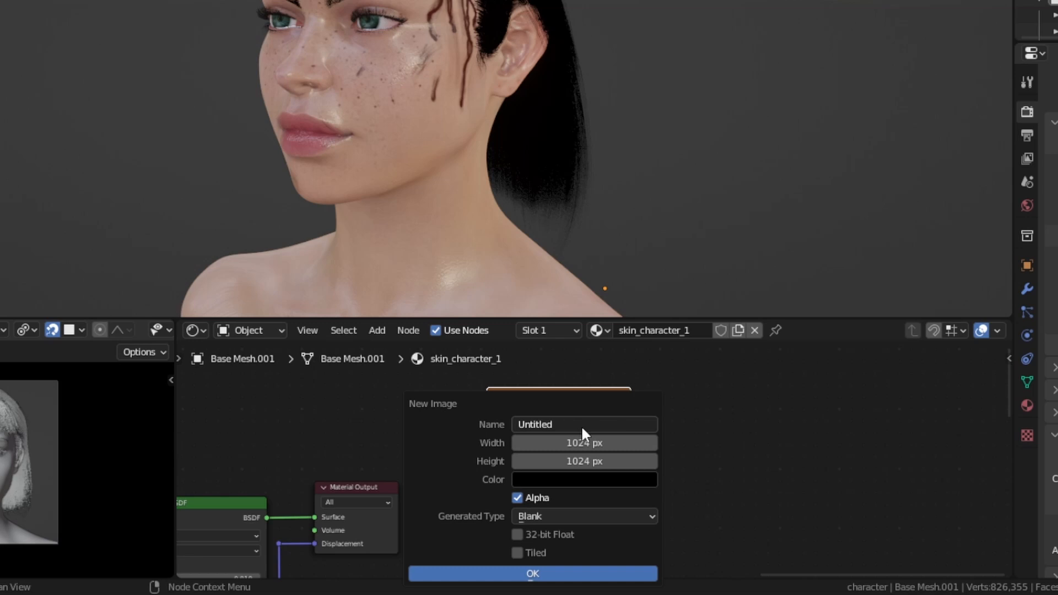
left_click(533, 573)
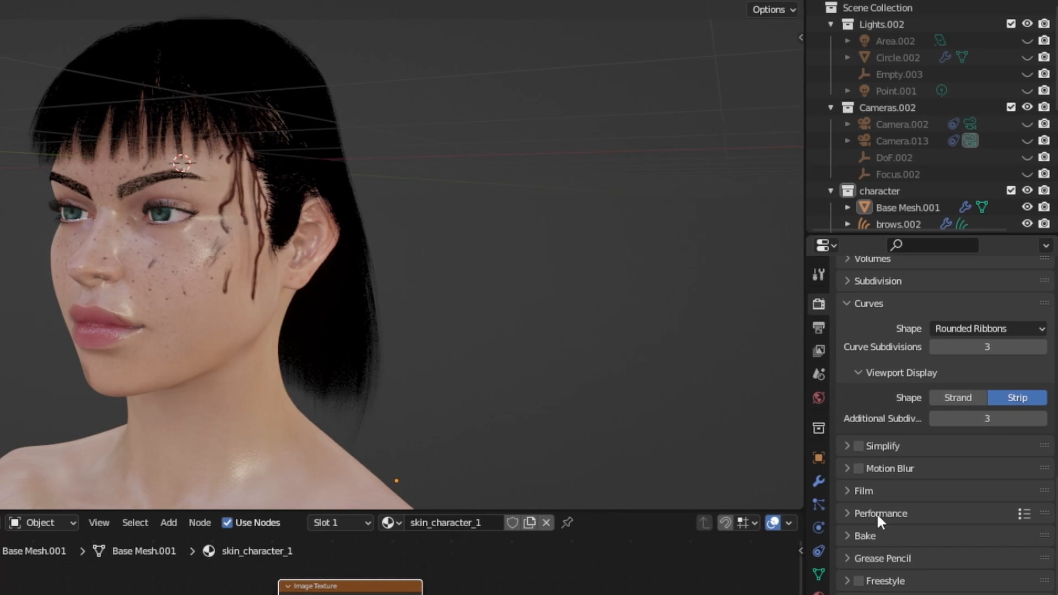
In Render Properties, expand Bake and set the Bake Type to Emit
left_click(864, 536)
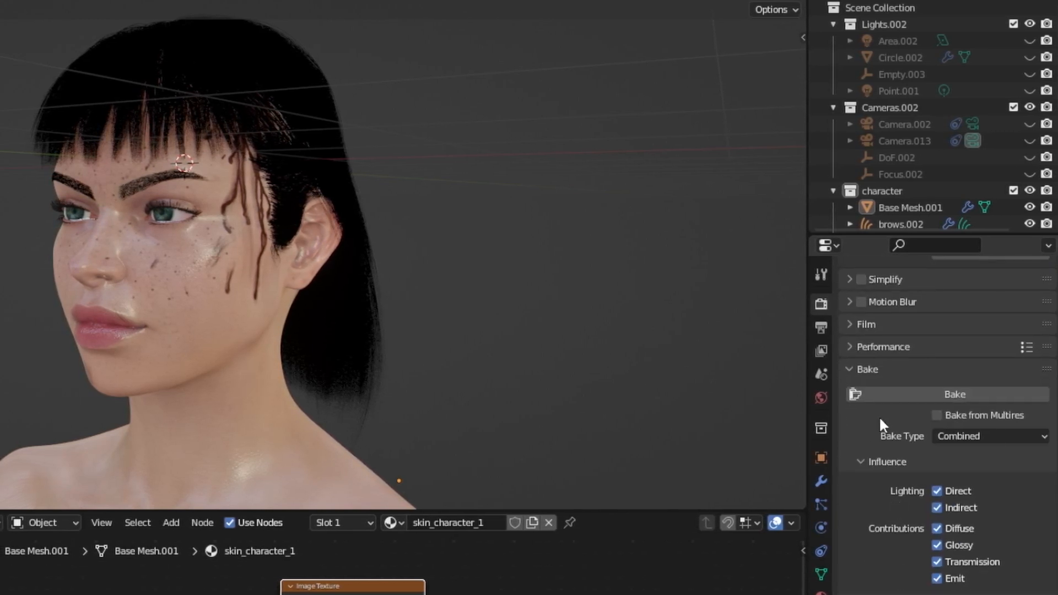
left_click(990, 437)
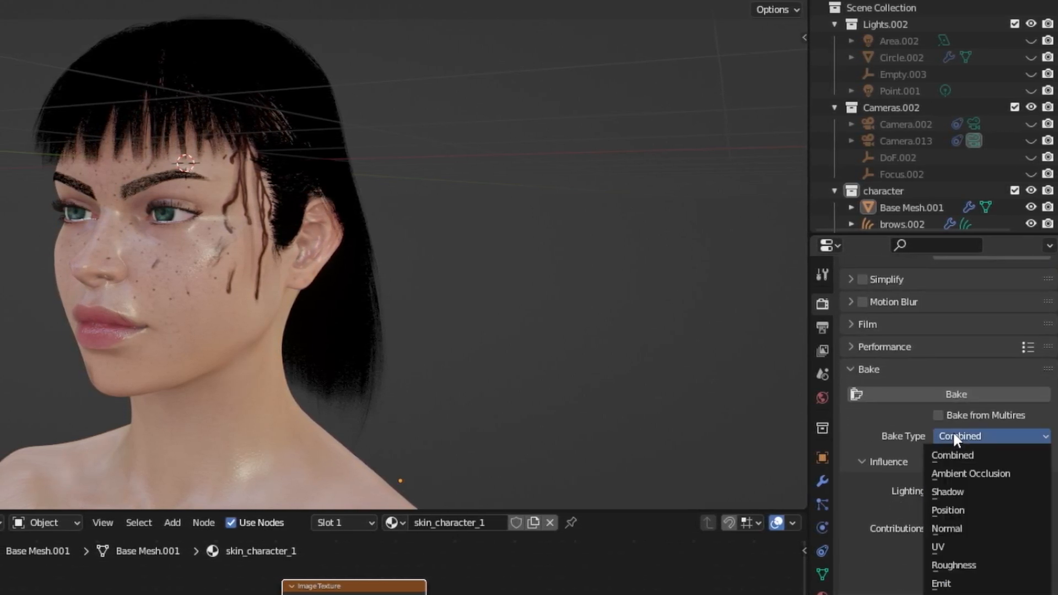
left_click(940, 584)
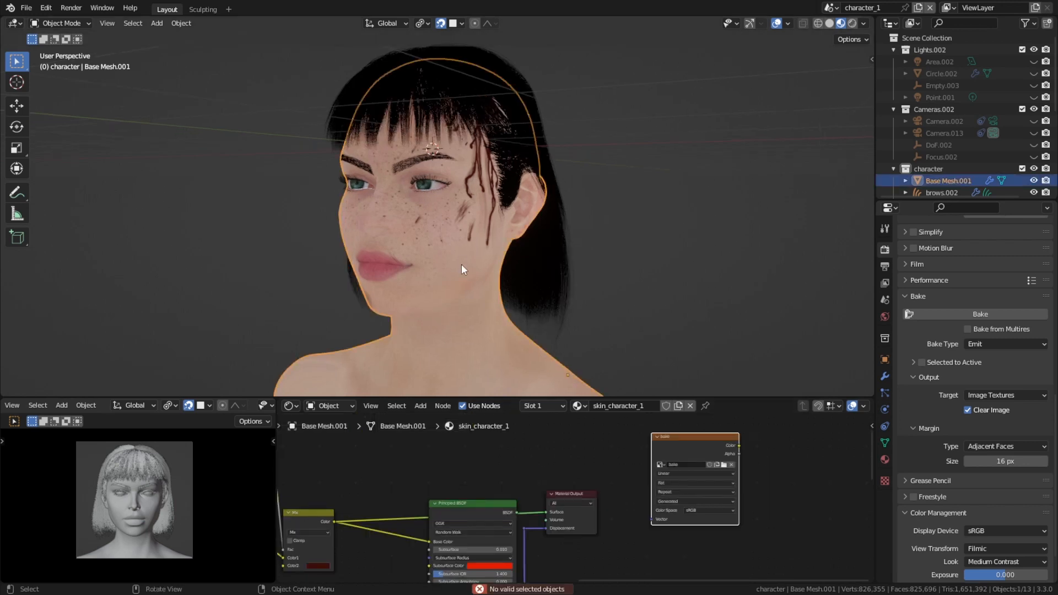
mouse_move(456, 262)
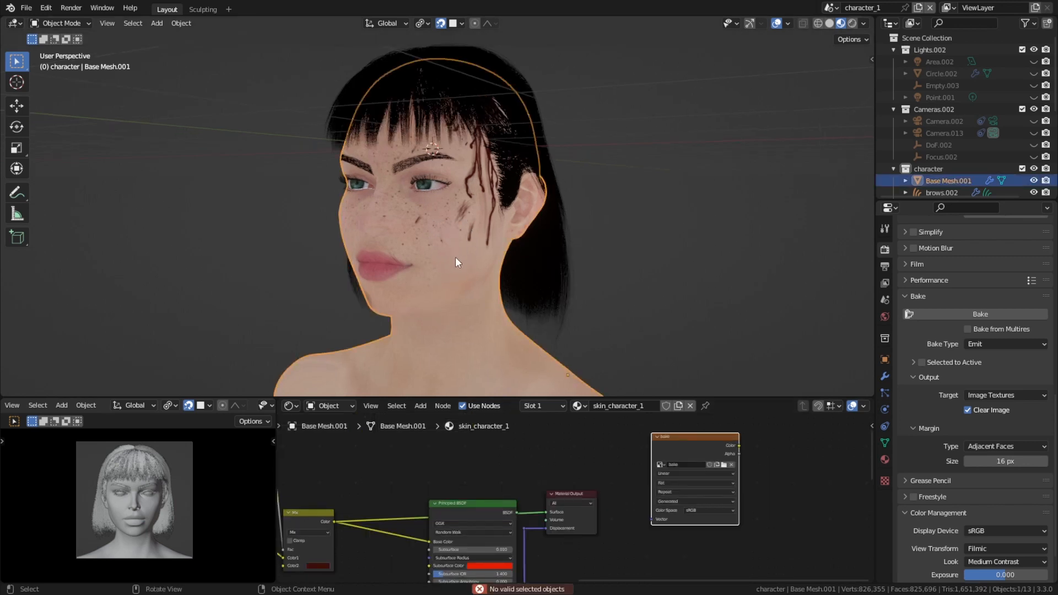